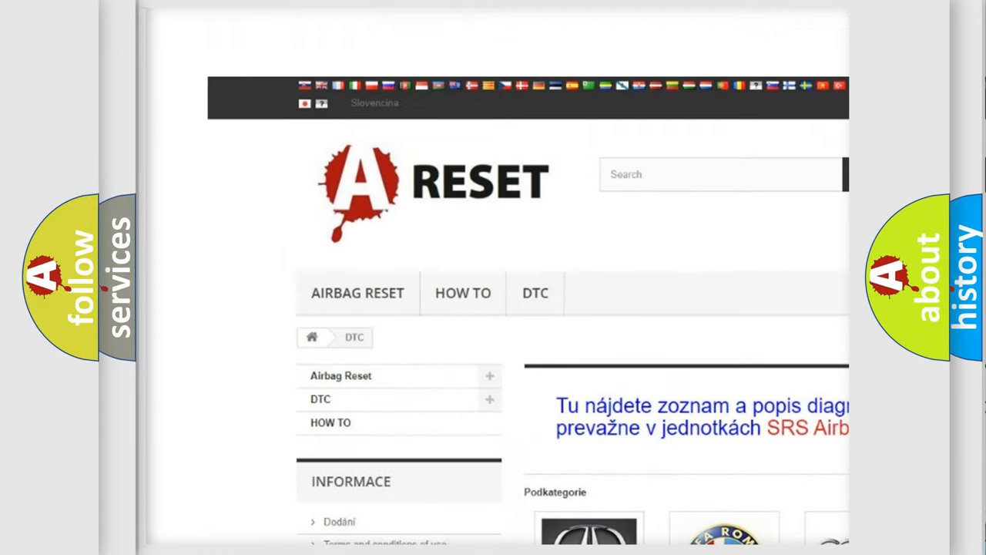
Scroll the DTC car-brand list down until the GMC logo is visible
scroll(down, 3)
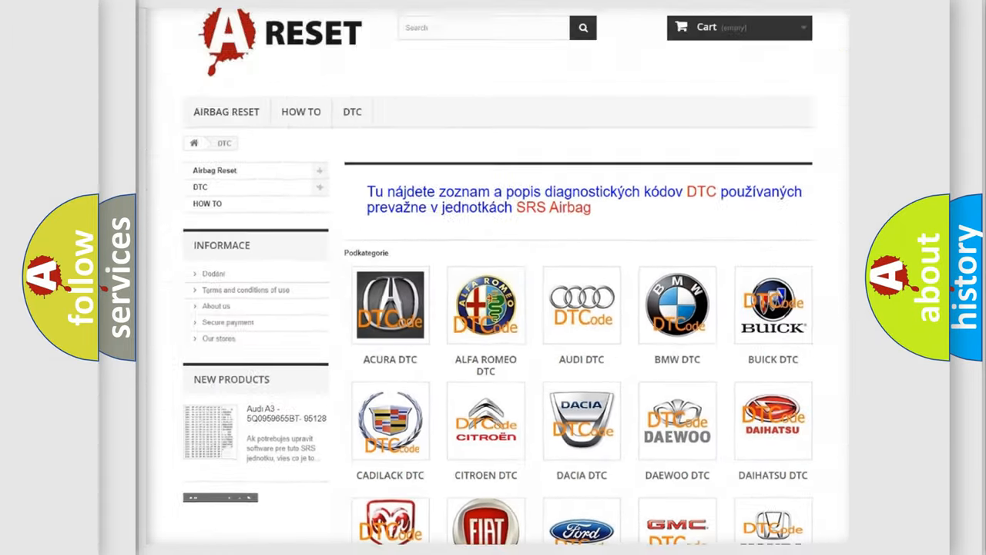
scroll(down, 3)
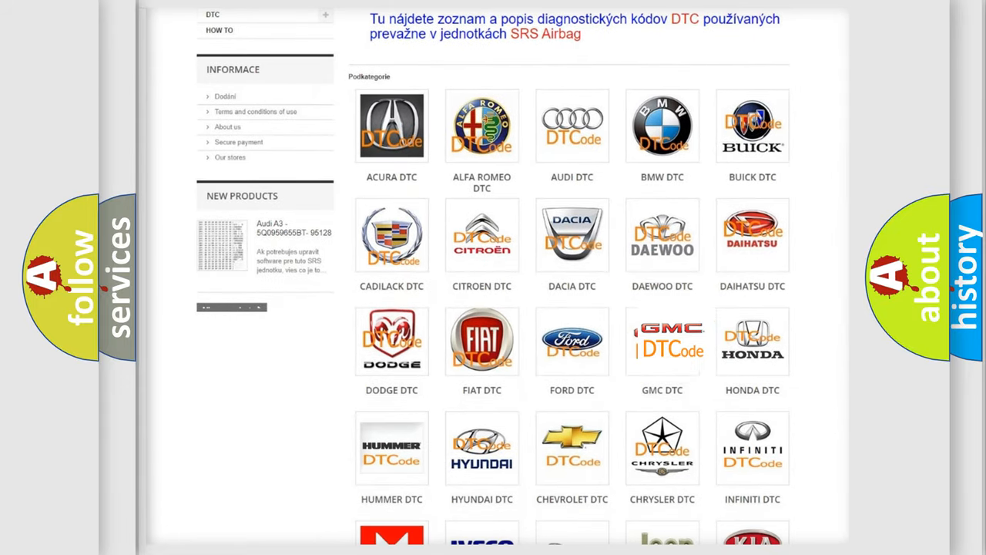
Open the GMC DTC page and browse its B-code subcategory list
click(663, 341)
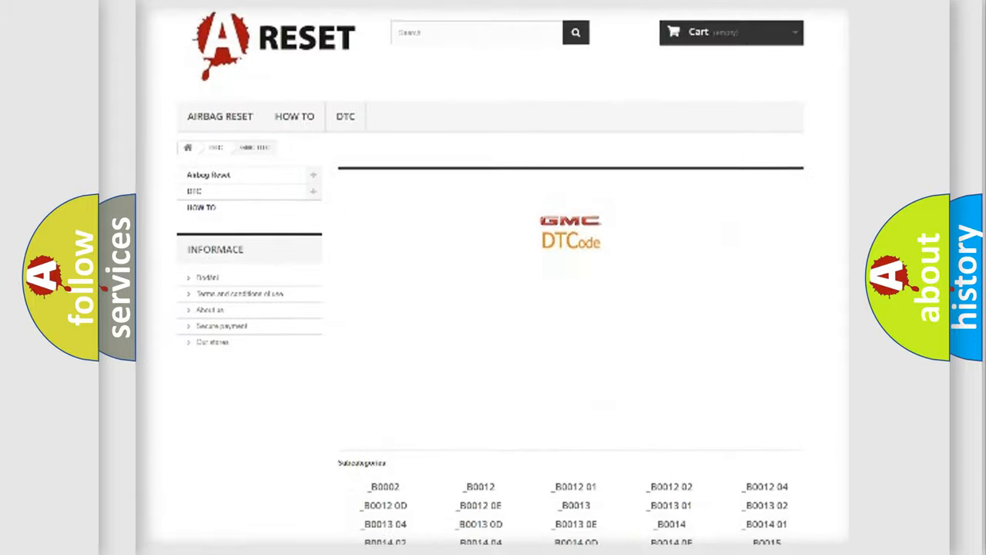
scroll(down, 3)
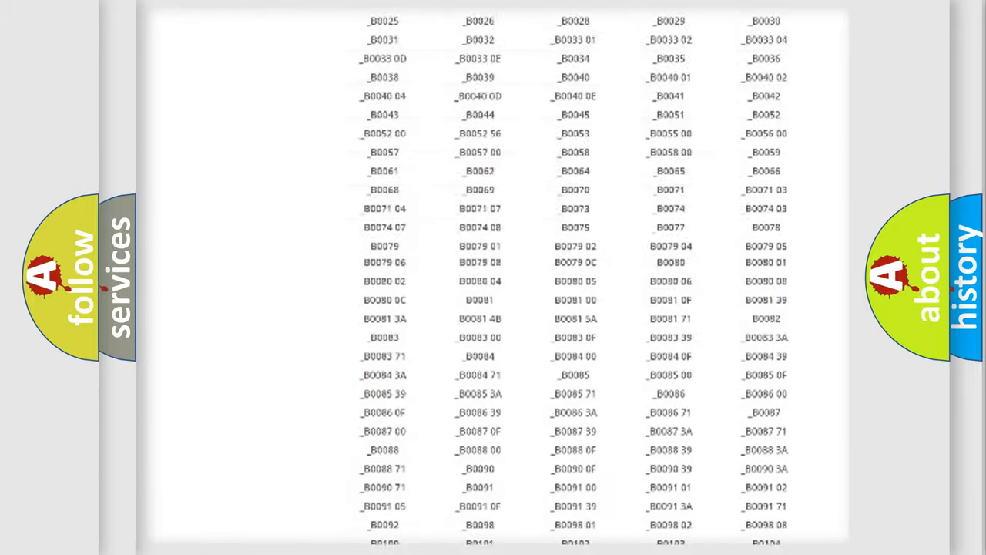
scroll(up, 3)
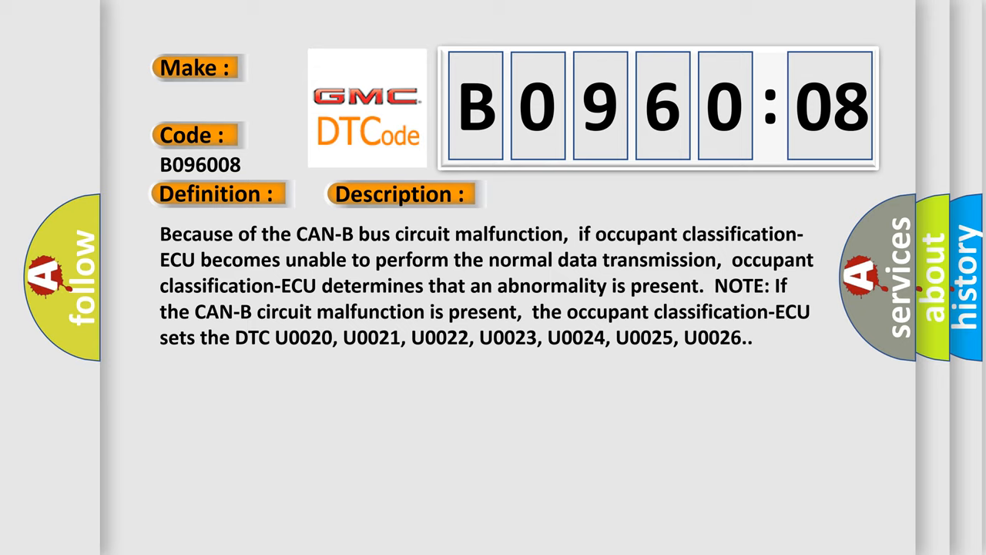
Advance the slide to reveal the B096008 cause: a possibly defective CAN bus line
click(567, 195)
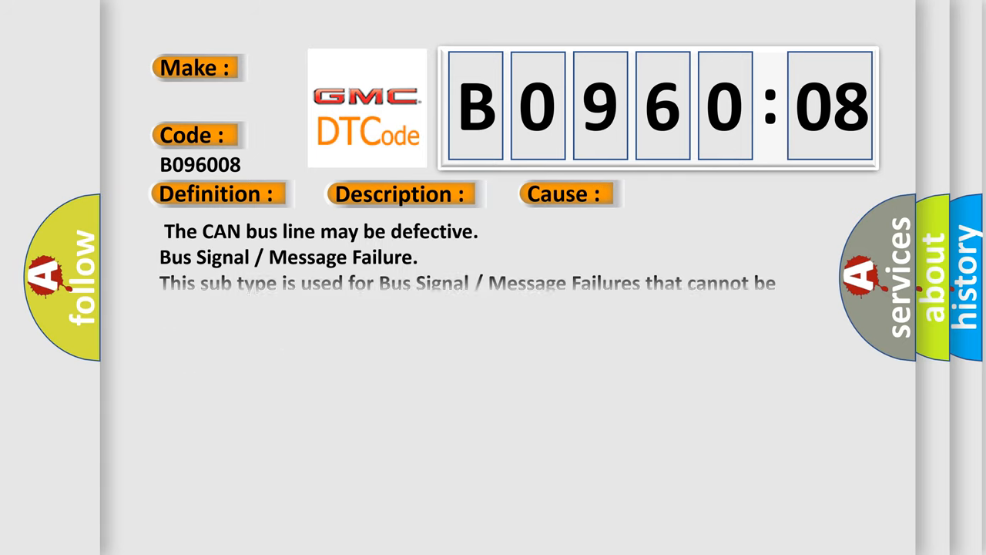